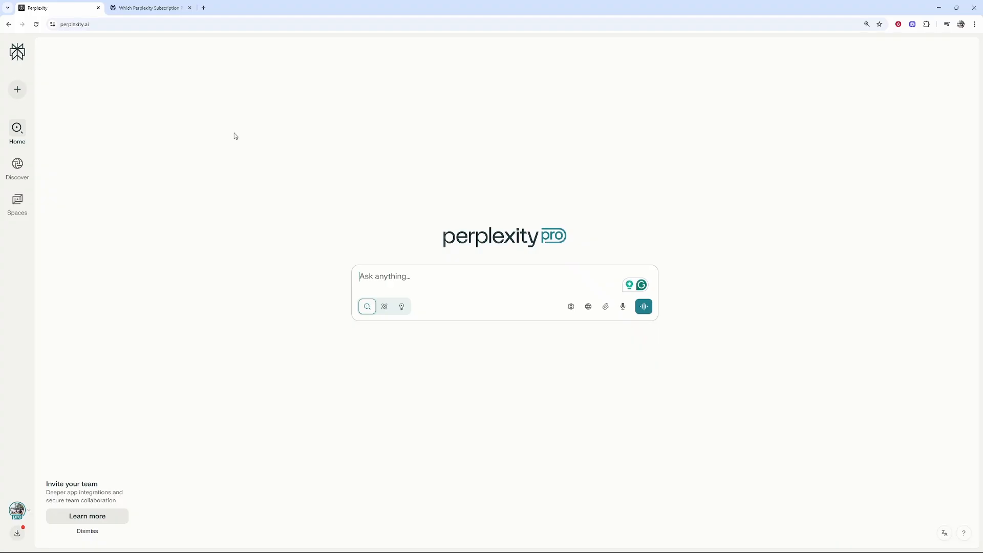
Enter a prompt to create an image of a guy standing on a rollercoaster
text(create an image)
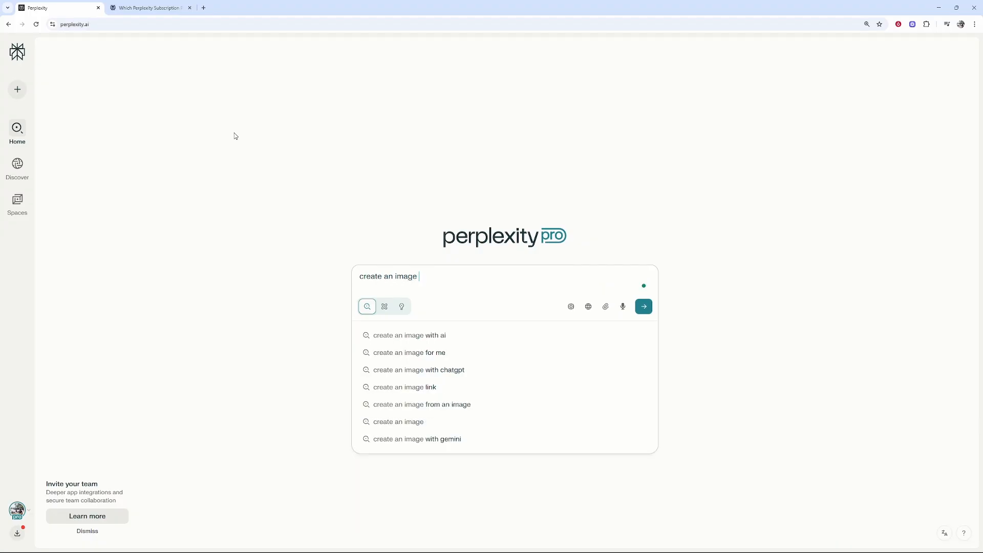
text(or a guy)
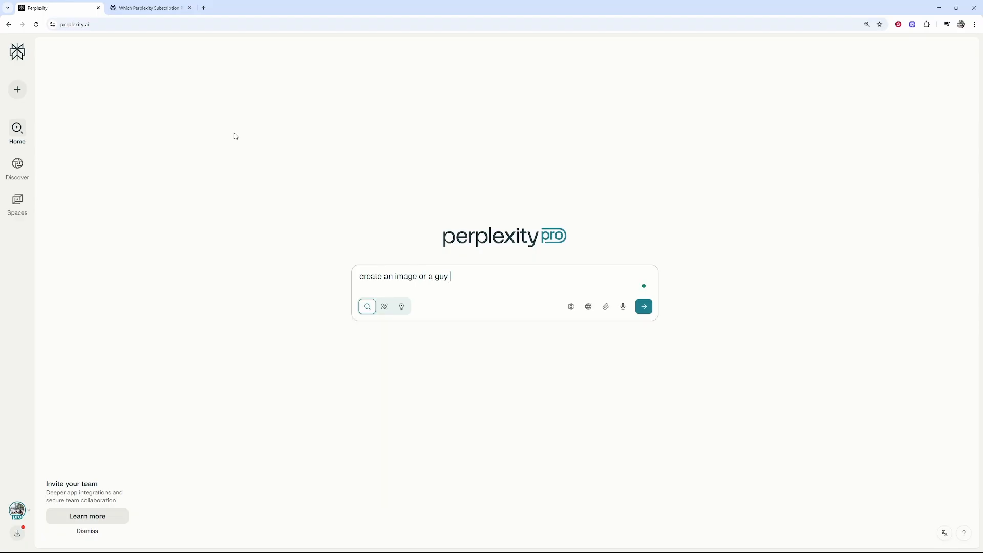
text(standing on a rol)
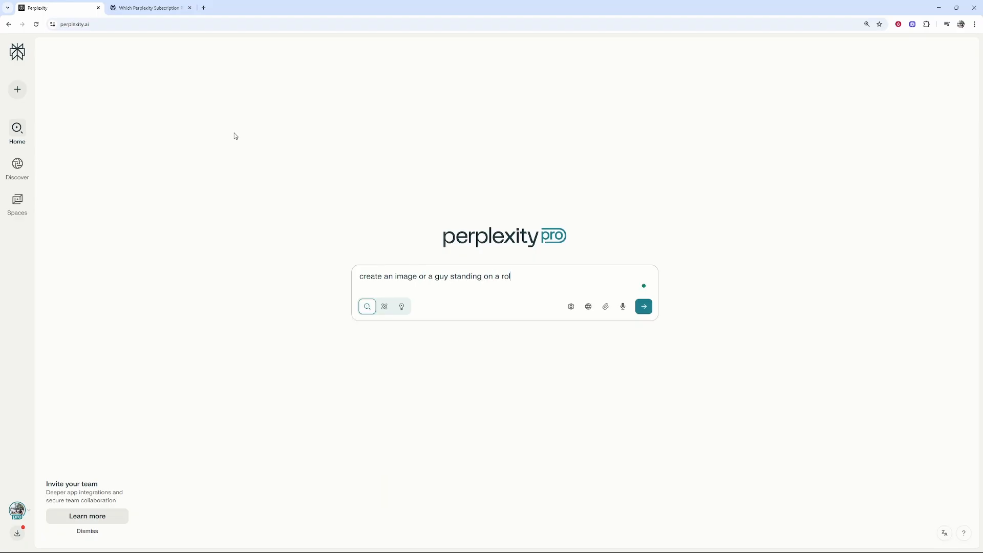
text(lercoaster whi)
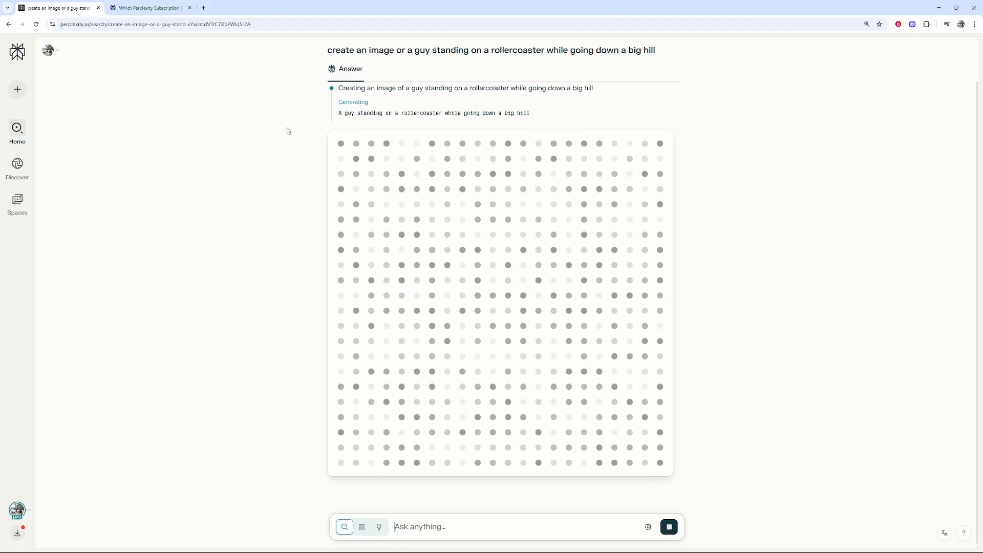
mouse_move(193, 145)
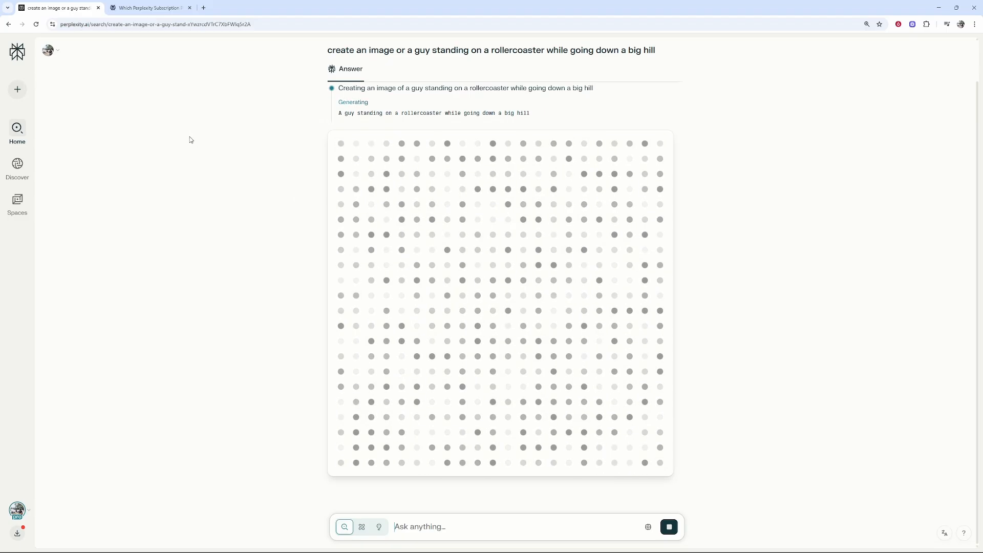
Check the subscription plans article, view the finished red-track rollercoaster image, then return to the article
click(149, 8)
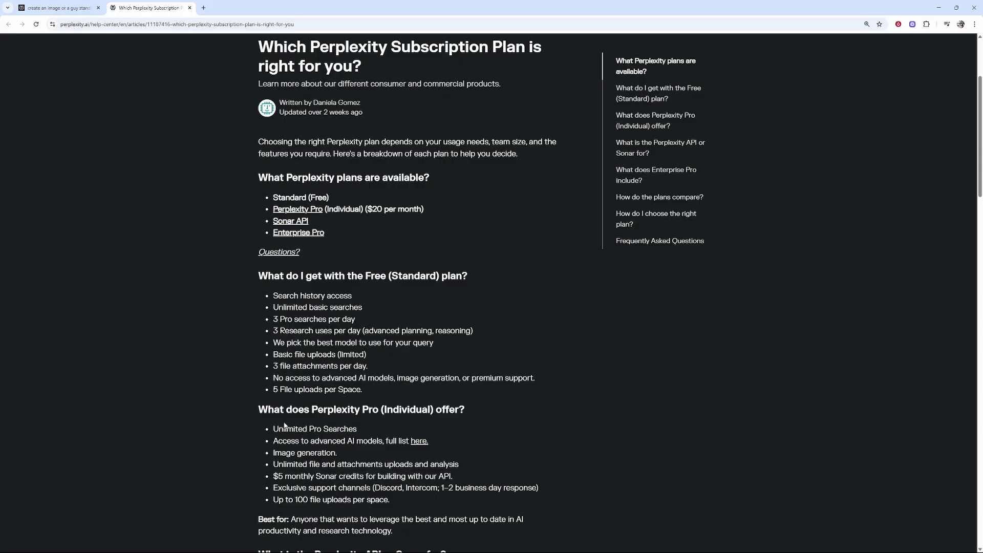
double_click(370, 410)
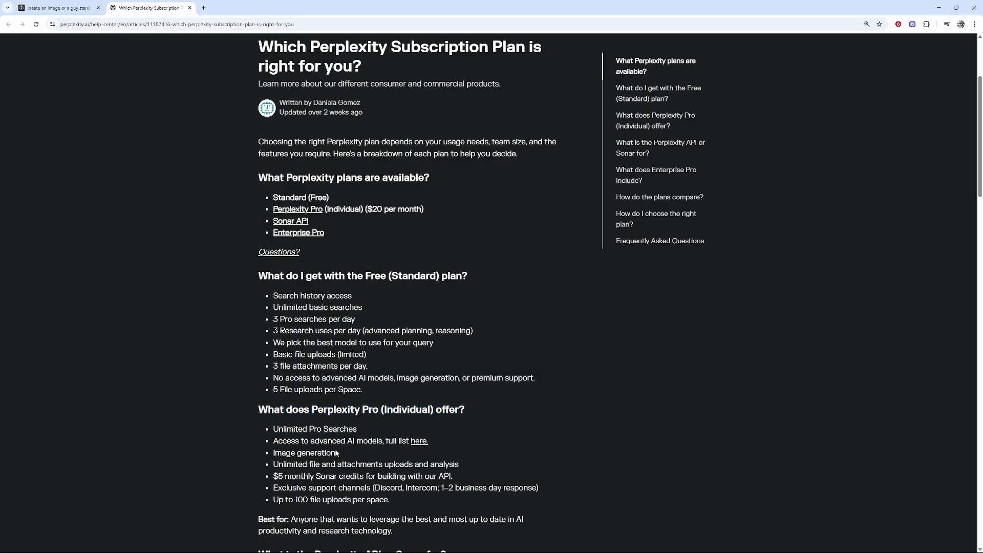
mouse_move(340, 458)
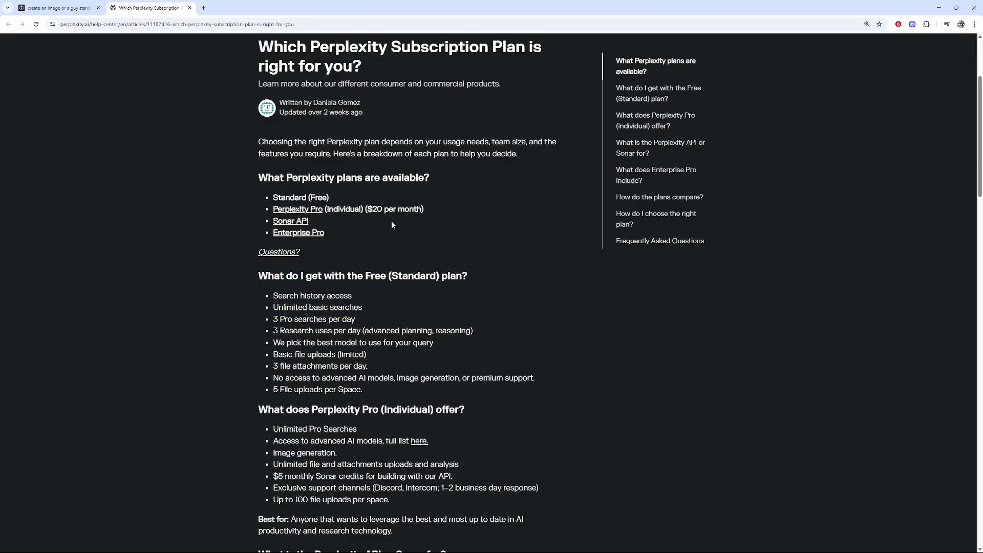
click(56, 7)
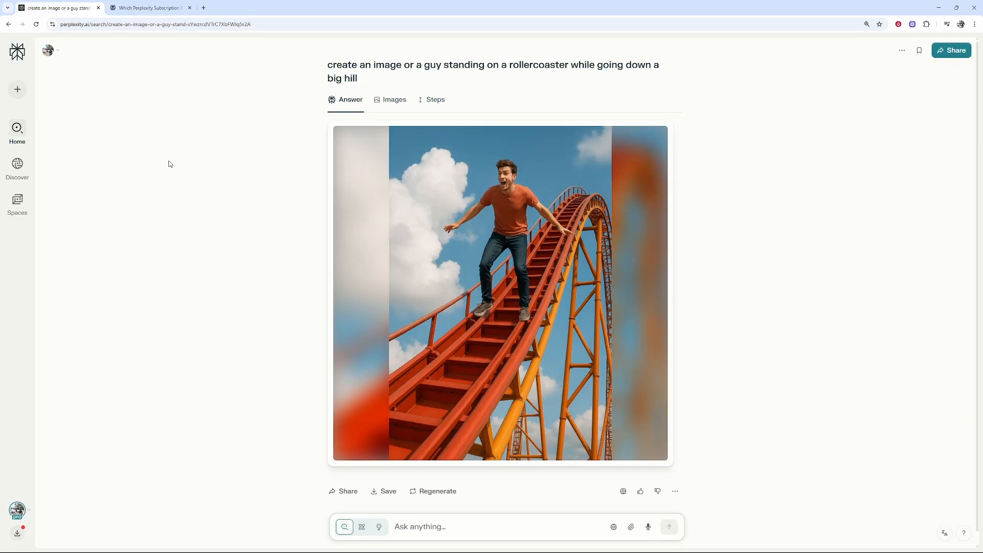
mouse_move(421, 77)
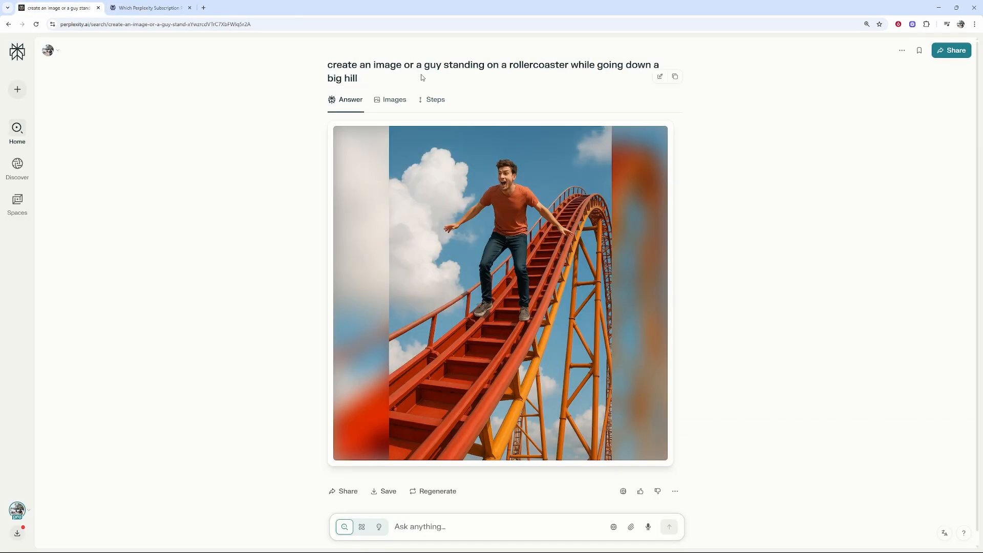
click(148, 8)
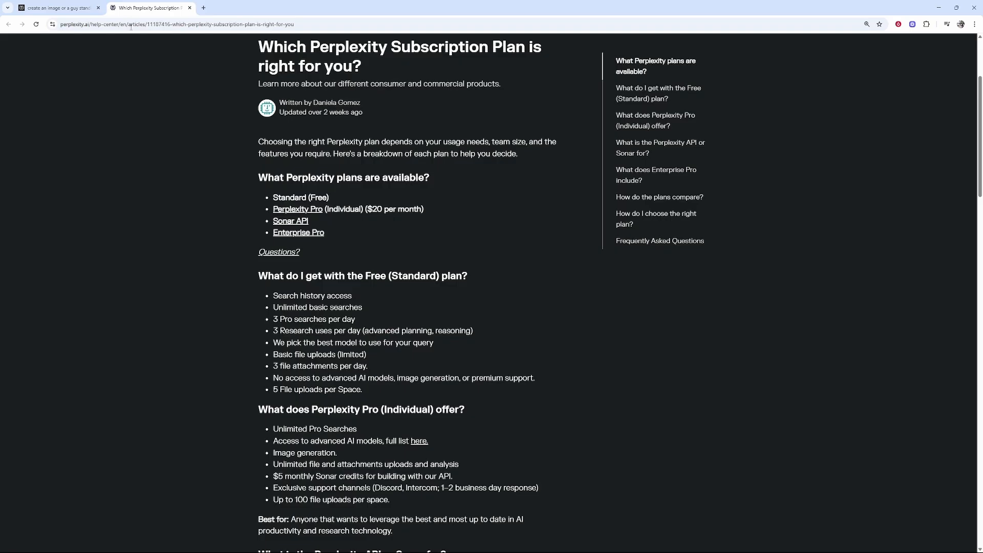